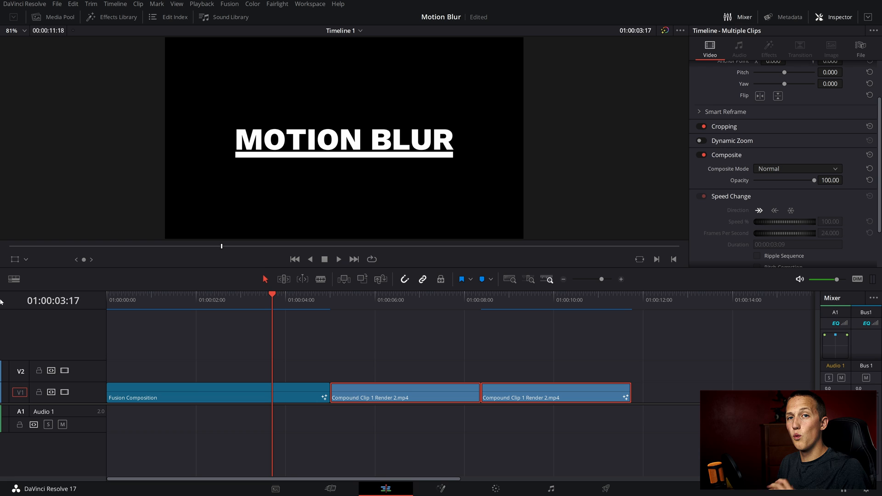
Step: Bring the MOTION BLUR title composition into the Fusion page node graph
click(440, 488)
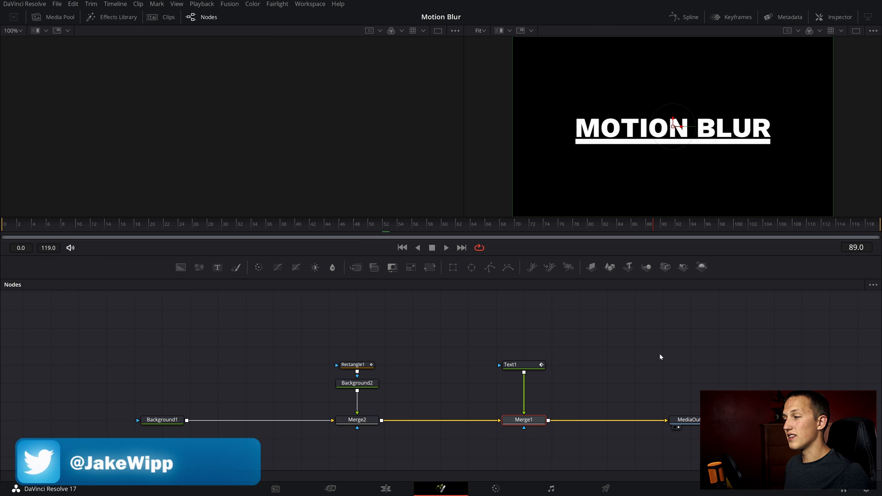
Step: Enable Motion Blur in the Text1 node's Settings, giving the title stepped streaks
click(510, 365)
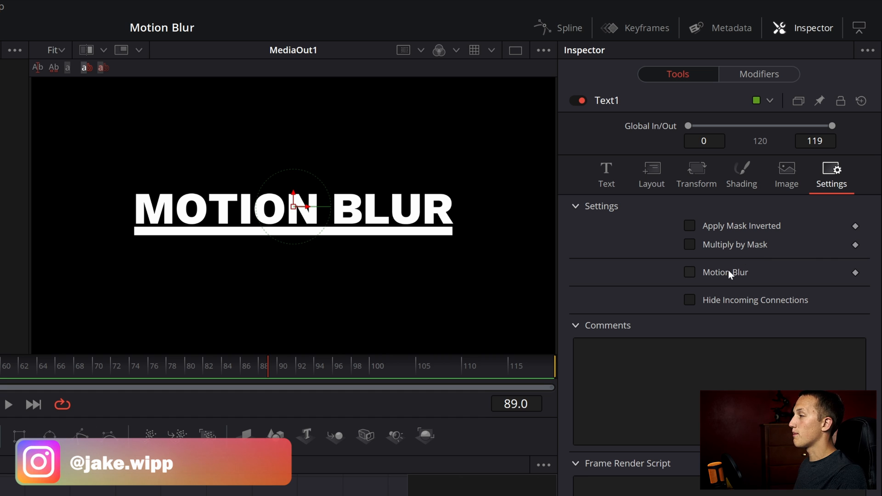
click(689, 272)
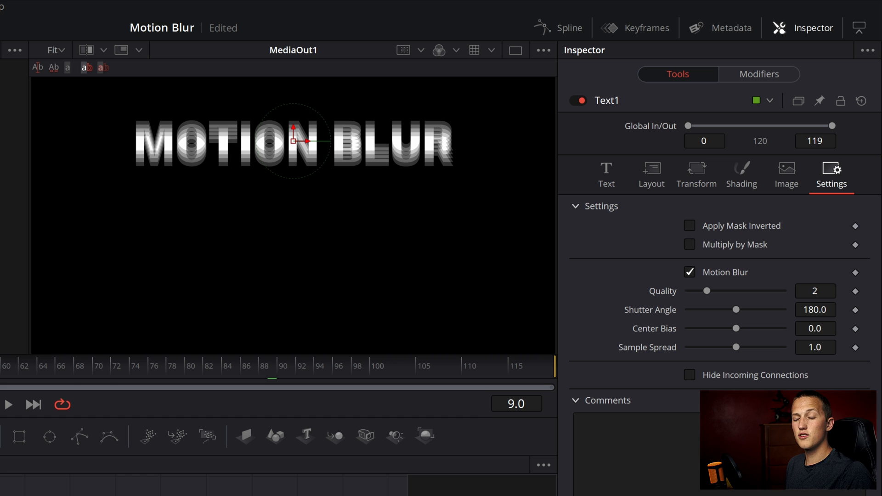
mouse_move(176, 110)
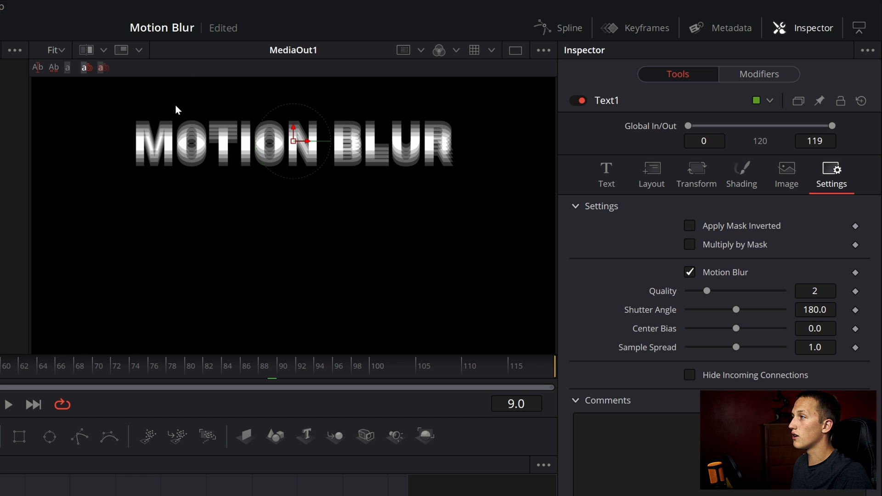
mouse_move(163, 164)
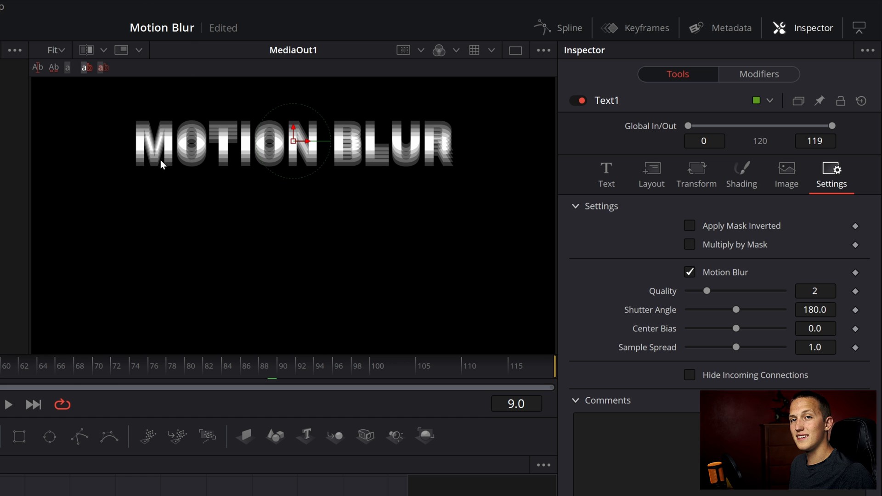
Step: Raise Text1's motion blur Quality to 10 and try different Sample Spread values
drag(723, 291, 727, 291)
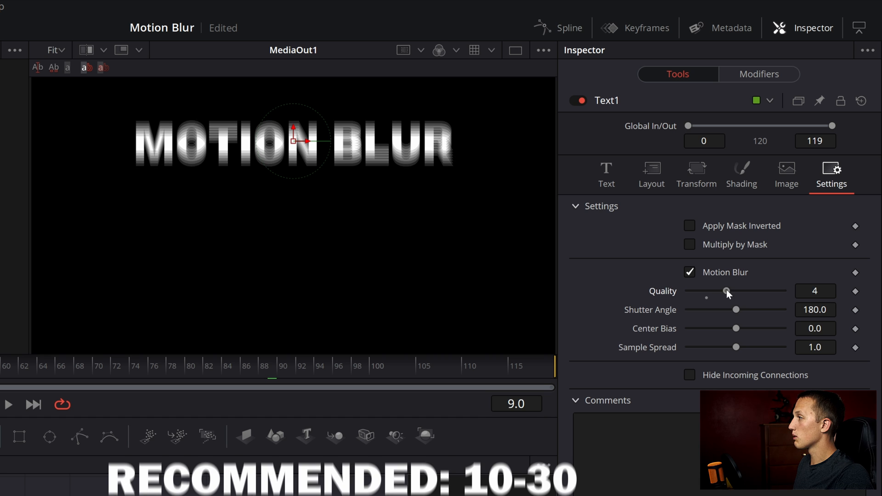
drag(726, 291, 781, 292)
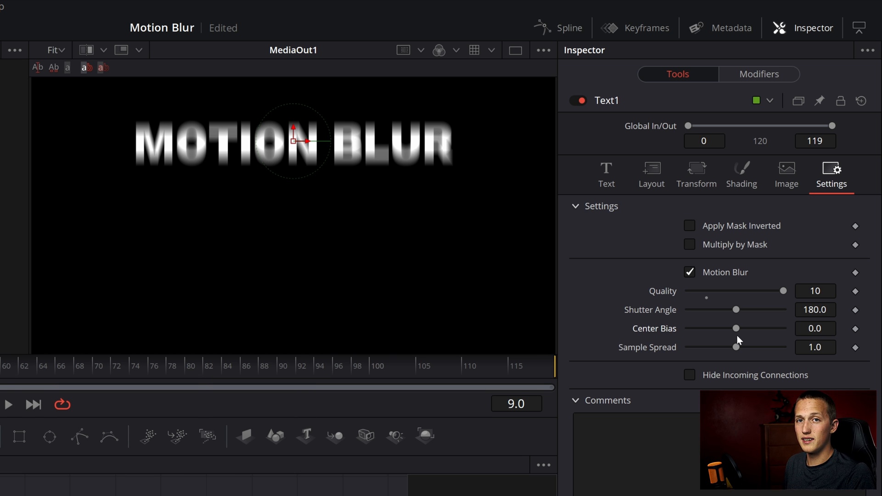
drag(735, 348, 707, 348)
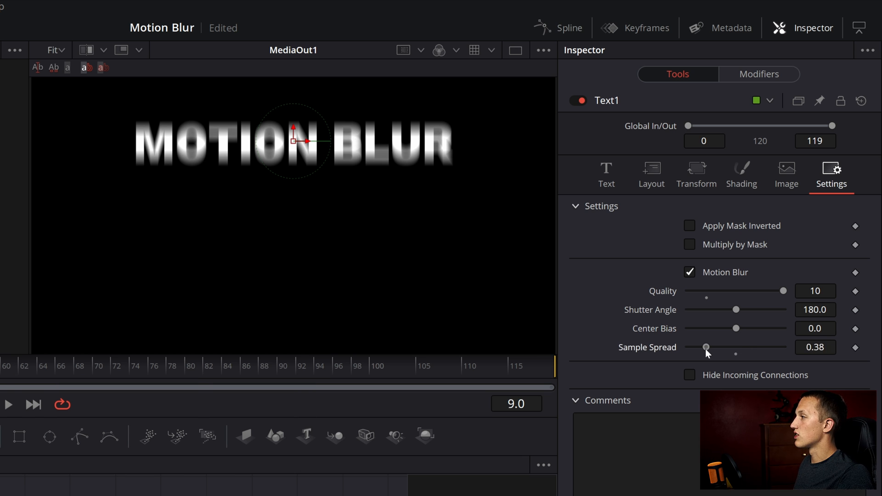
drag(707, 348, 753, 347)
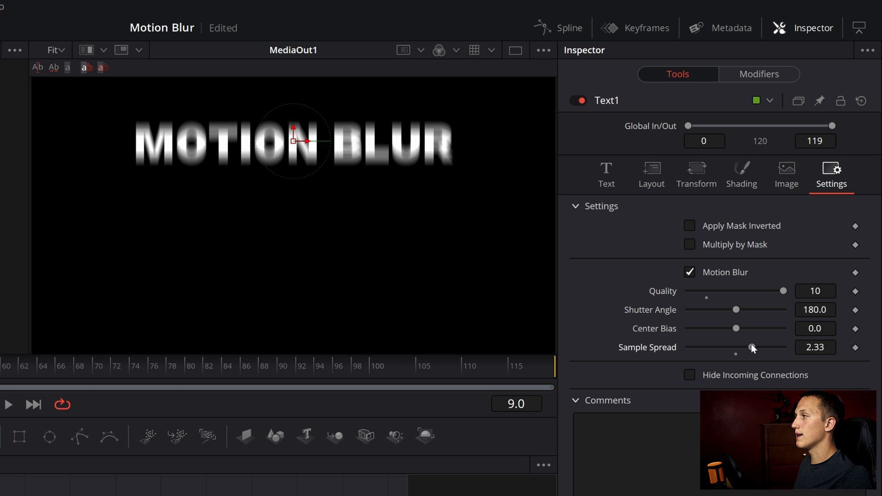
drag(748, 347, 702, 348)
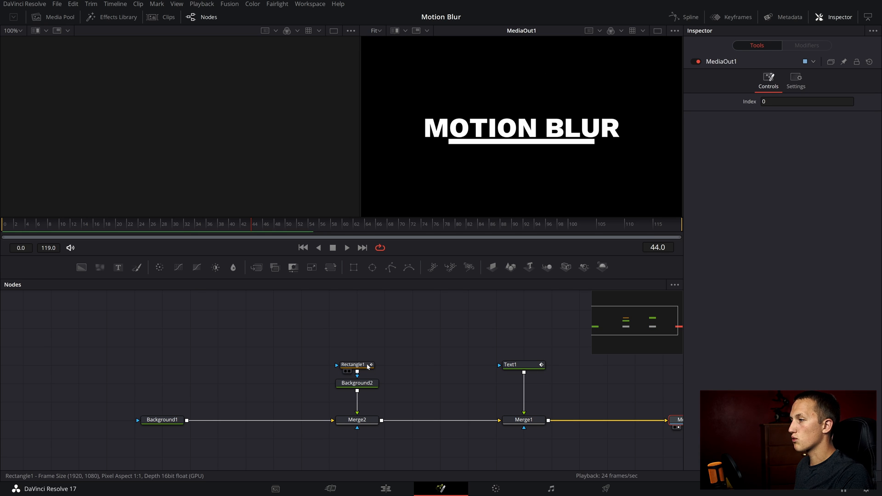
Step: Enable Motion Blur on the Rectangle1 underline with Quality 10
click(355, 365)
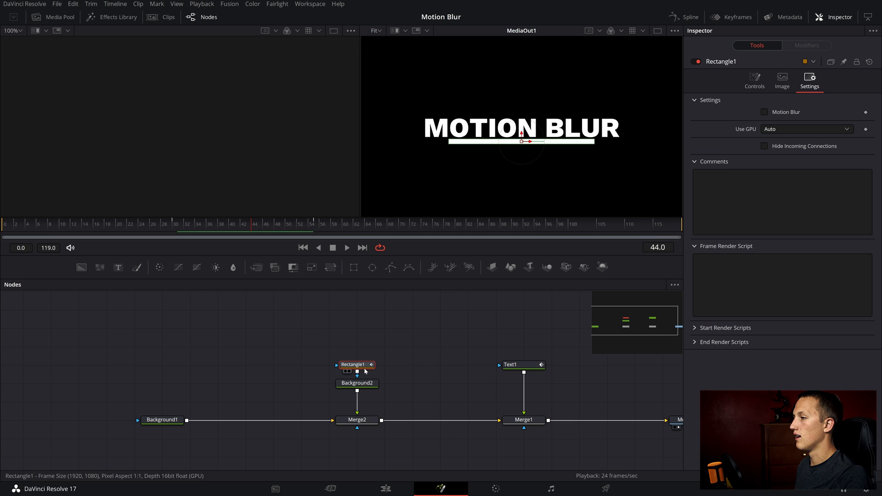
click(763, 111)
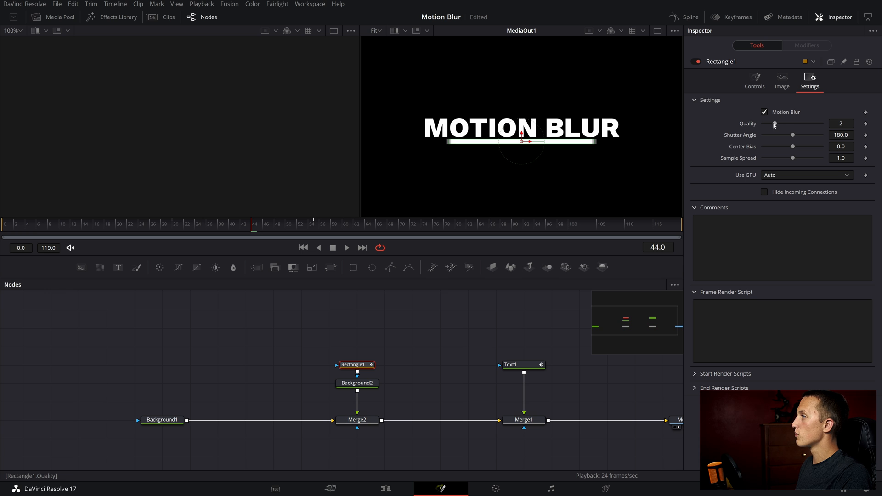
drag(775, 124, 821, 124)
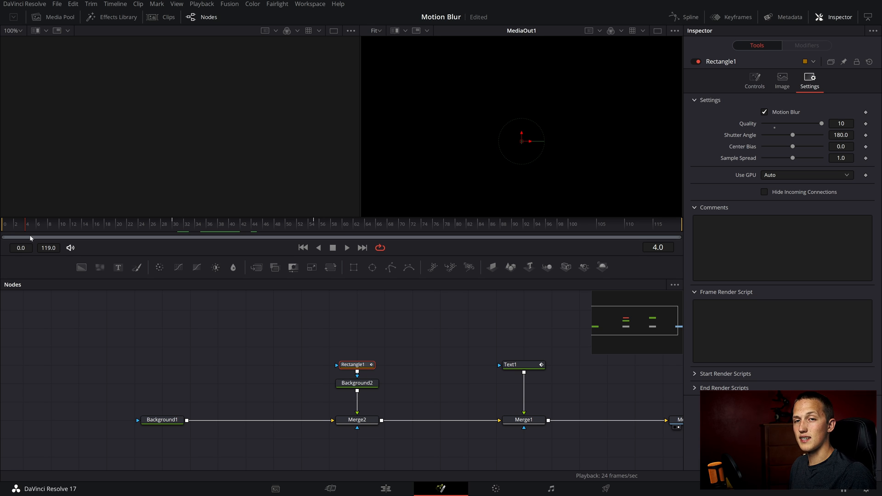
click(385, 488)
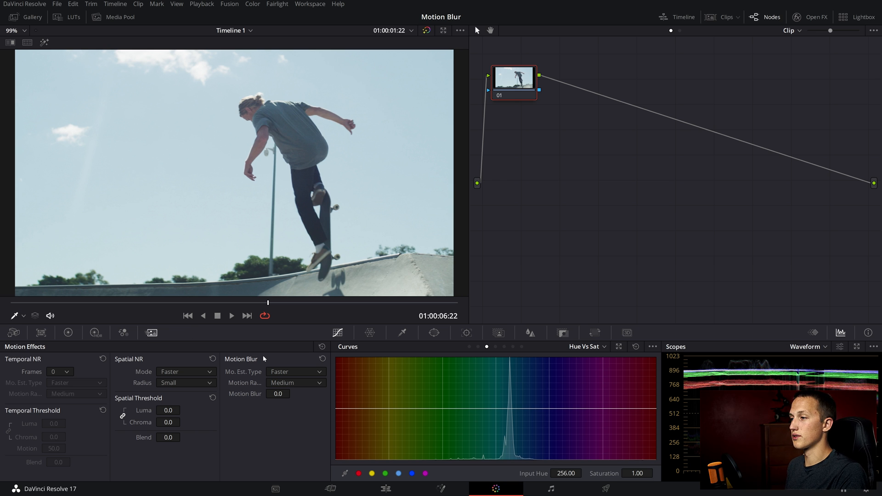
Step: Set Mo. Est. Type to Better and Motion Blur to 77.4 on the skateboarding clip
click(295, 372)
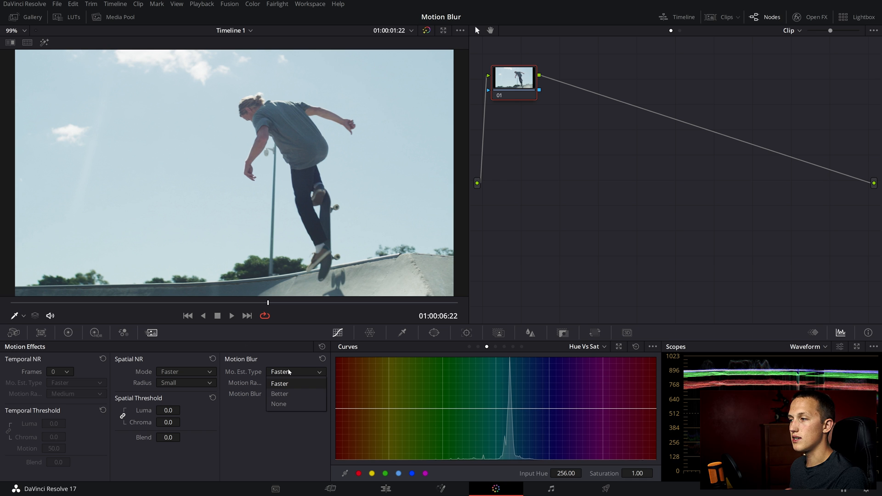
click(279, 395)
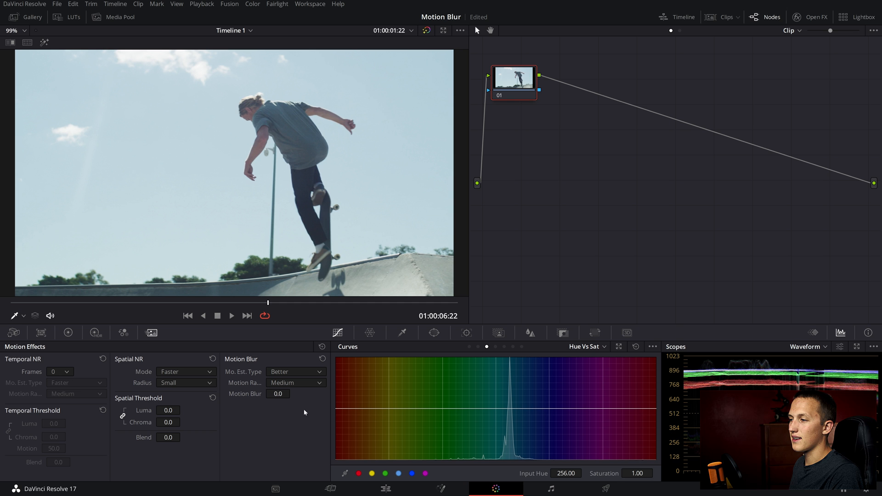
drag(278, 393, 292, 393)
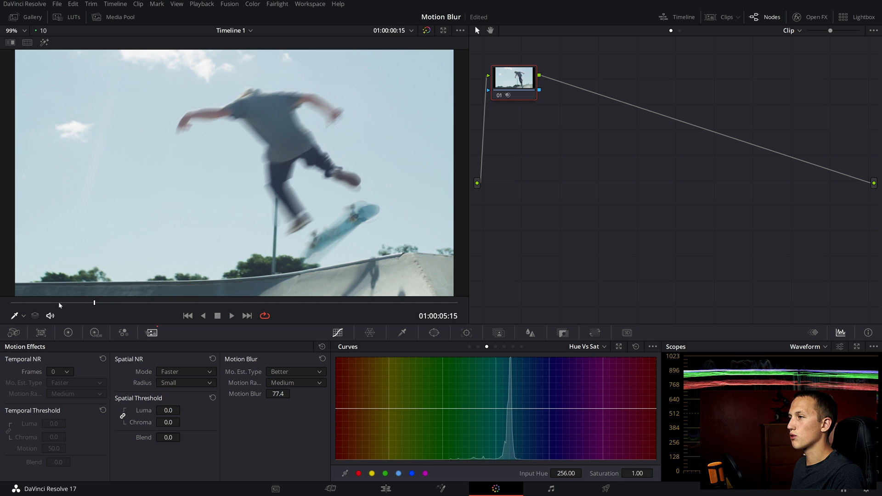
click(232, 315)
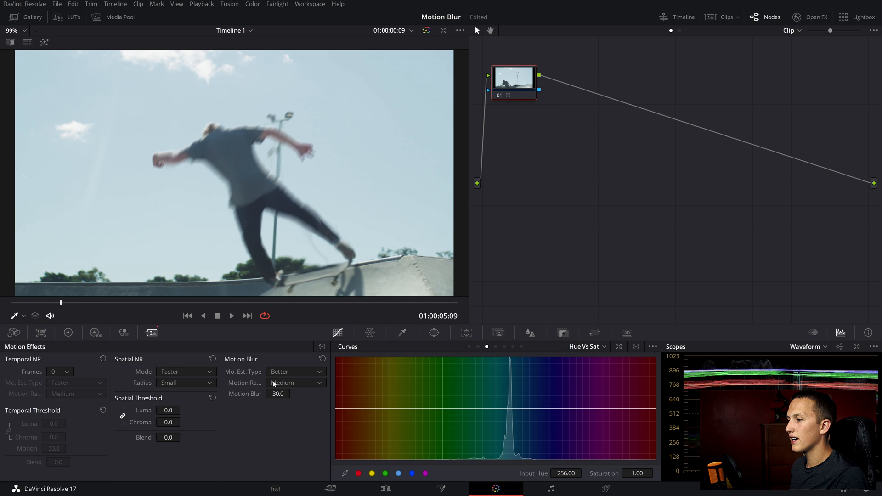
Step: Compare Large, Medium and Small motion range during playback, settling on Small
click(294, 382)
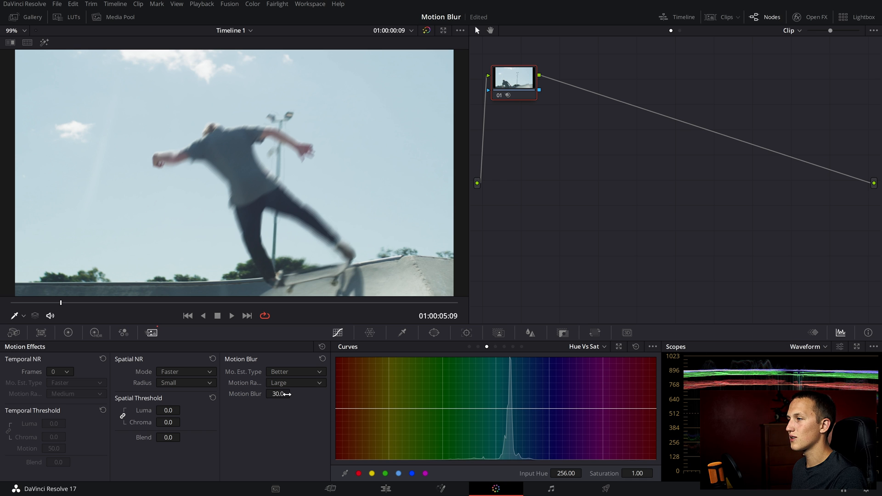
click(295, 382)
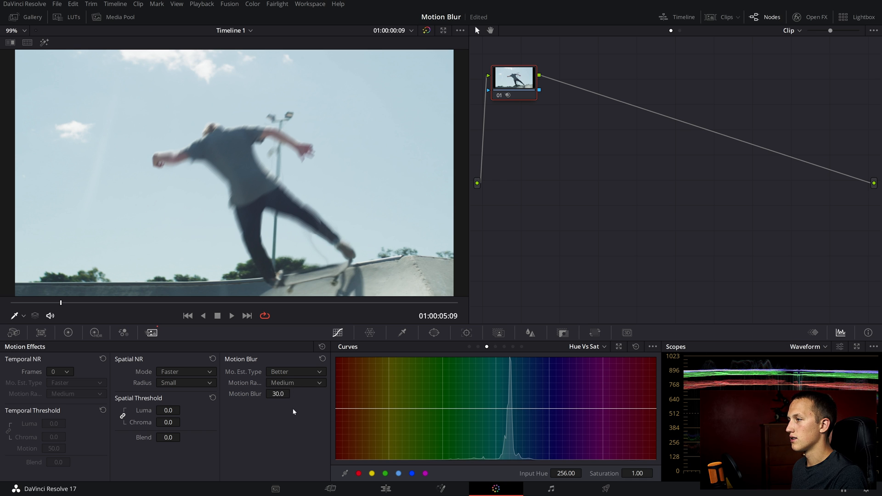
click(295, 383)
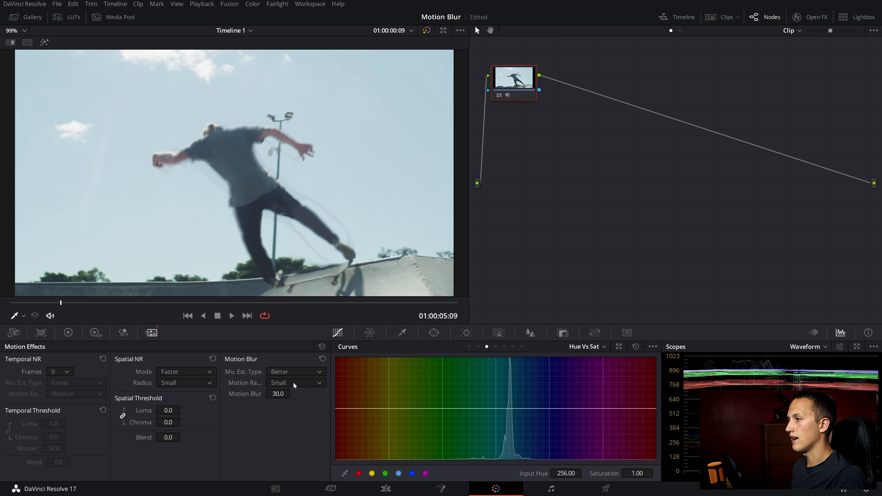
click(295, 382)
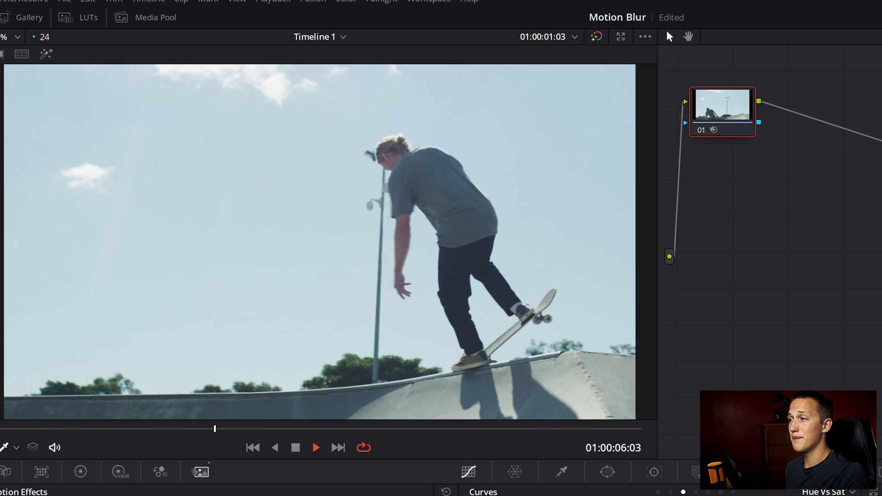
text(opti)
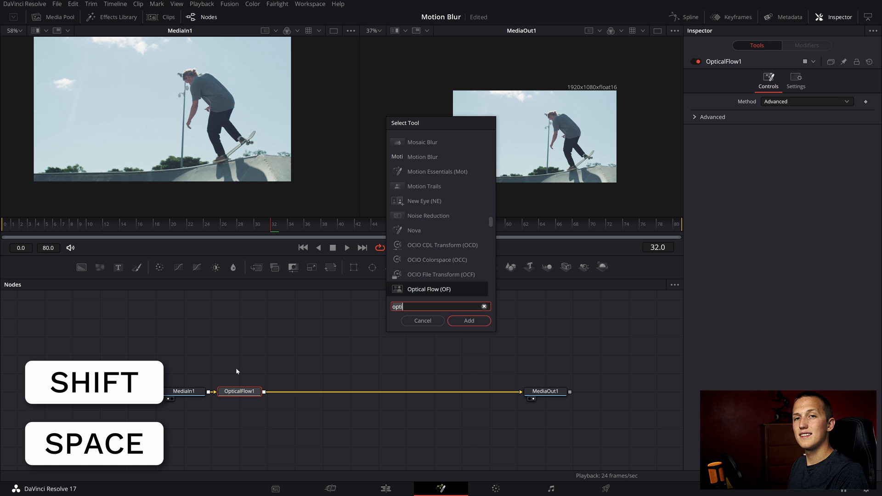
Step: Insert OpticalFlow1 and VectorMotionBlur1 between MediaIn1 and MediaOut1
click(468, 321)
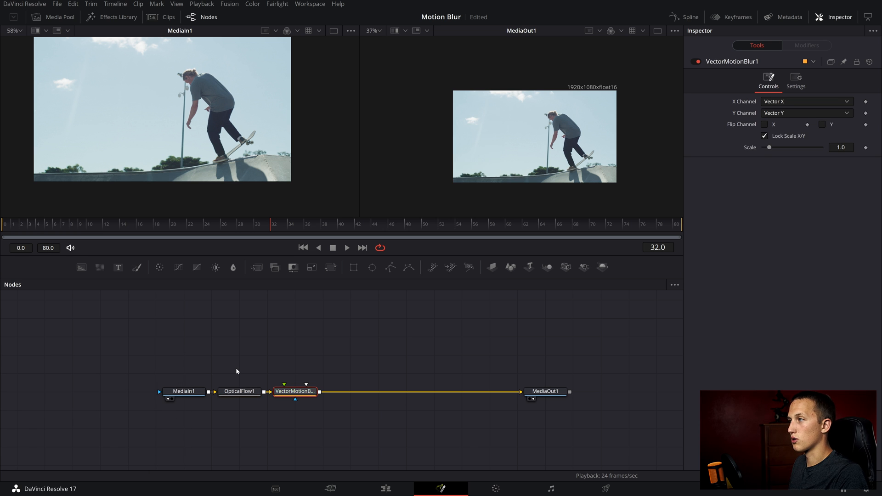
click(239, 392)
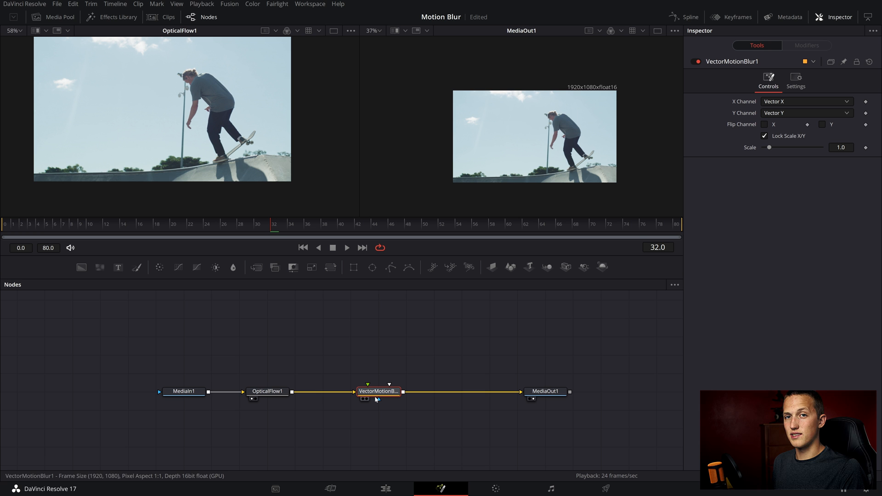
Step: At frame 13, try blur Scale about 5 then settle on 1.34, returning to the Edit page
click(196, 227)
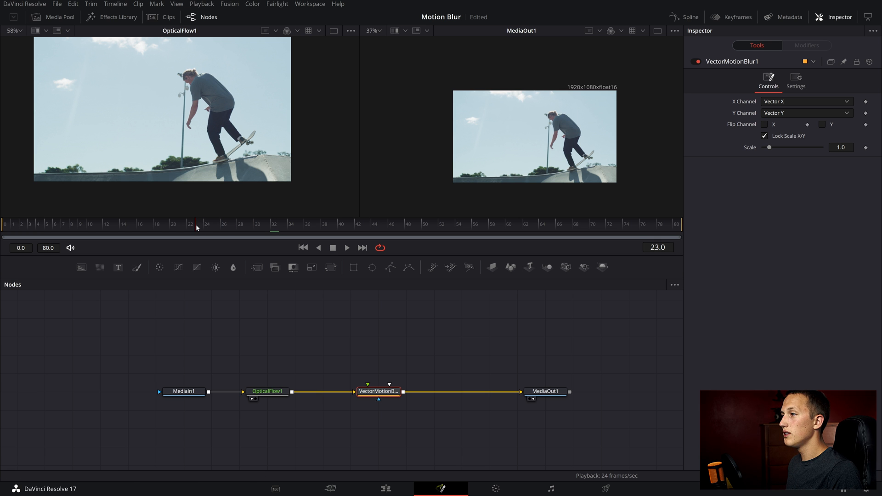
click(124, 231)
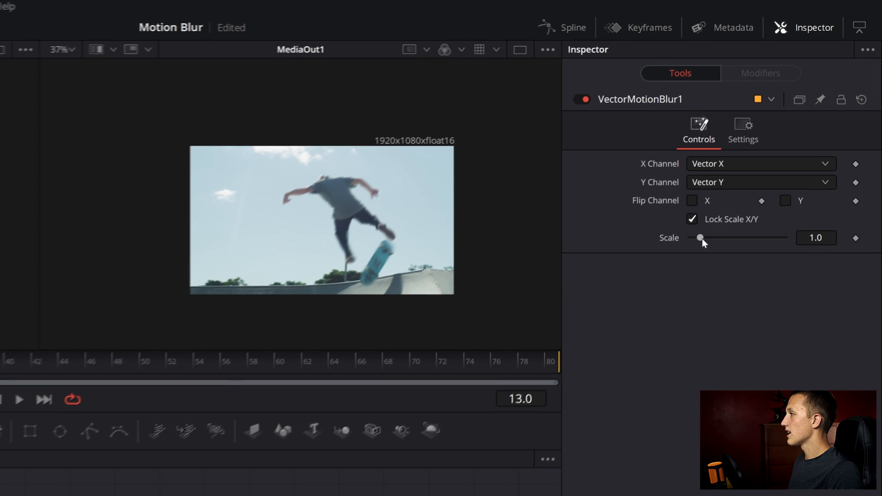
drag(701, 237, 735, 241)
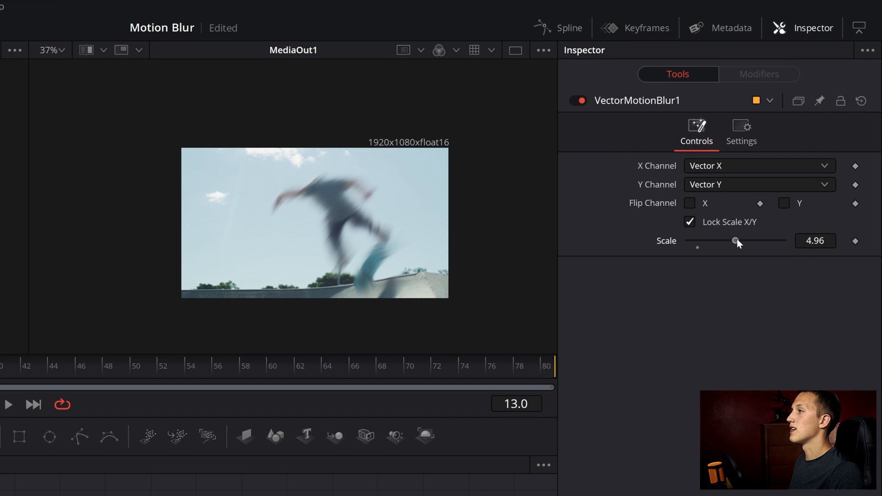
drag(734, 241, 700, 241)
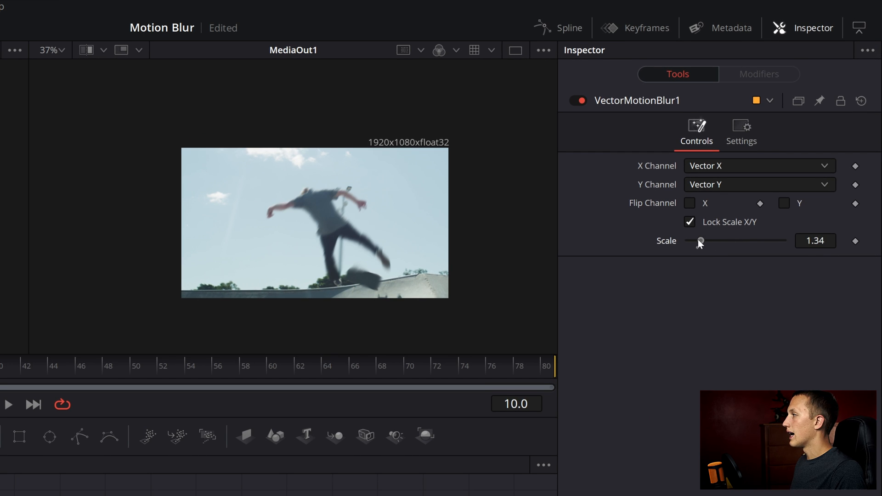
click(384, 490)
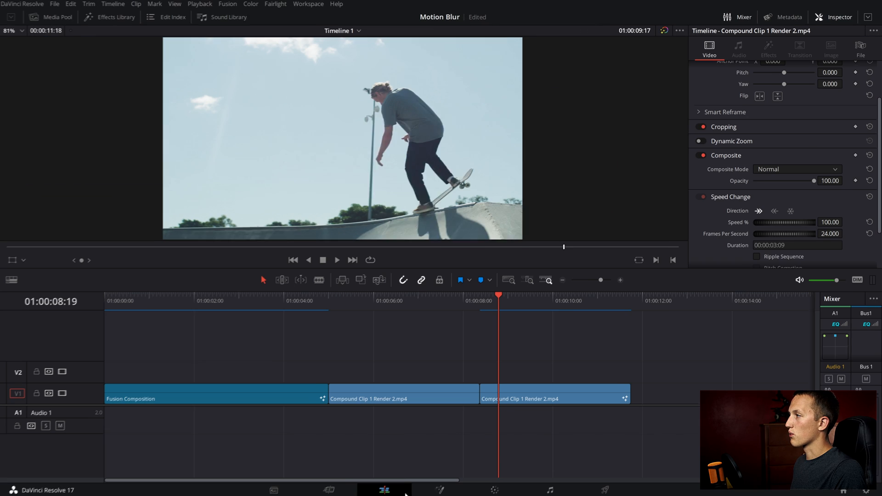
Step: Render the last timeline clip in place as MP4 / H.264
click(577, 294)
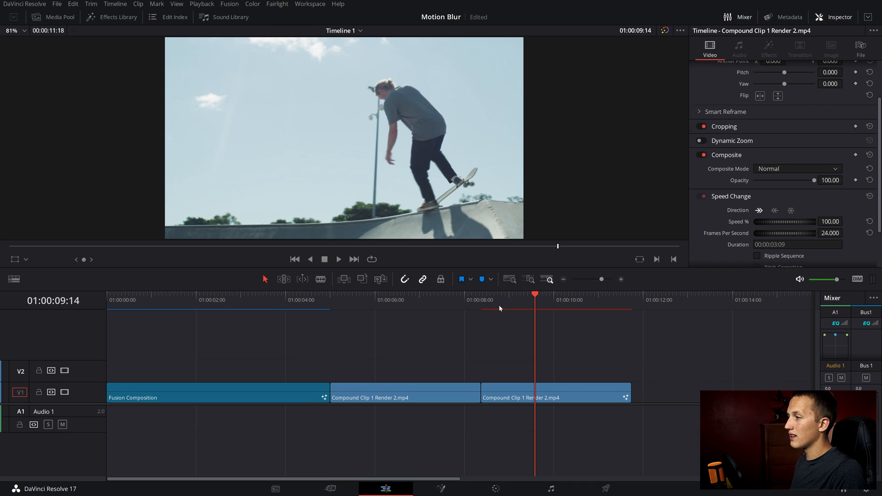
click(554, 393)
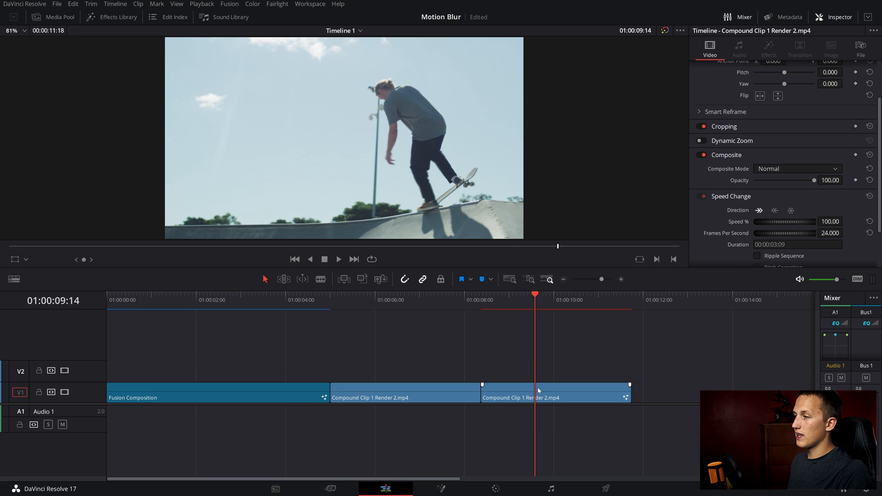
right_click(555, 398)
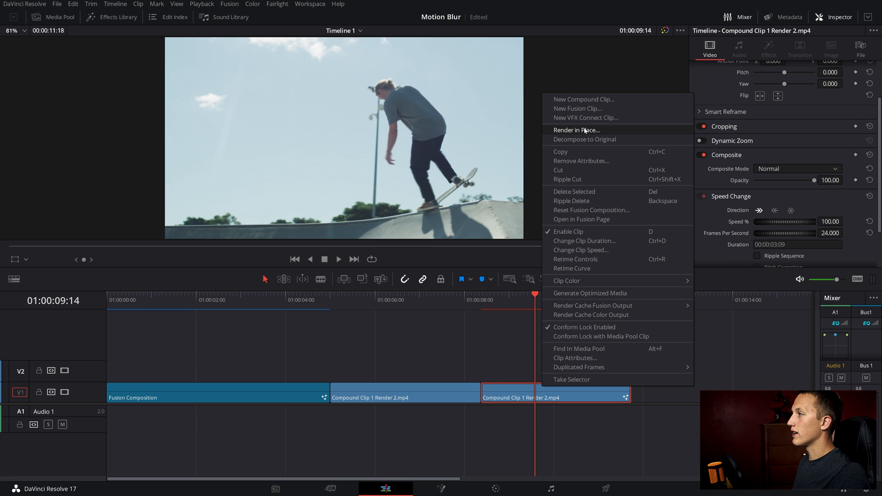
click(577, 130)
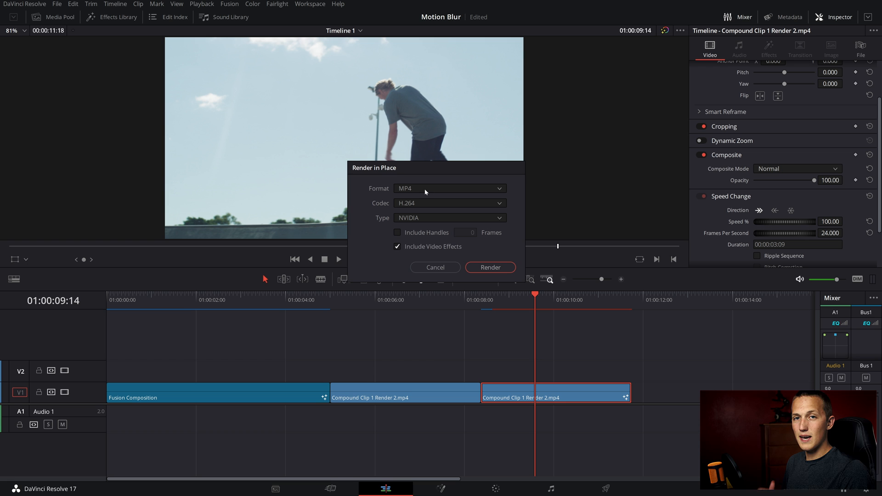
click(435, 267)
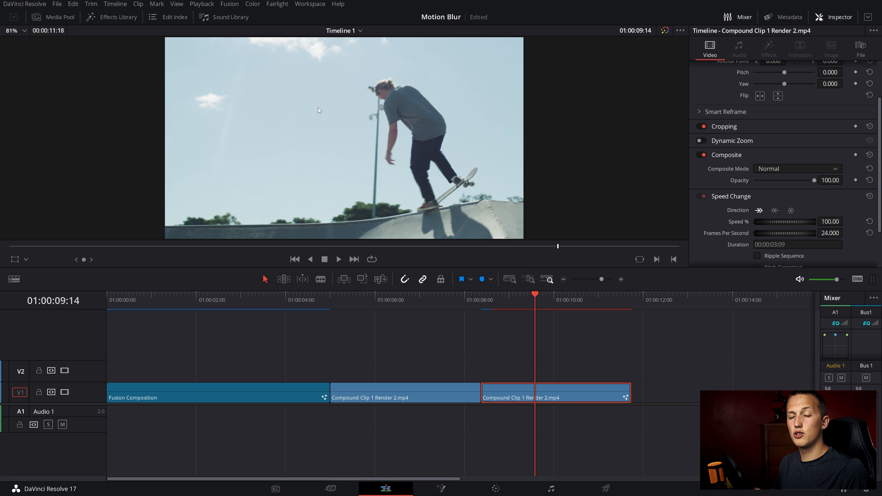